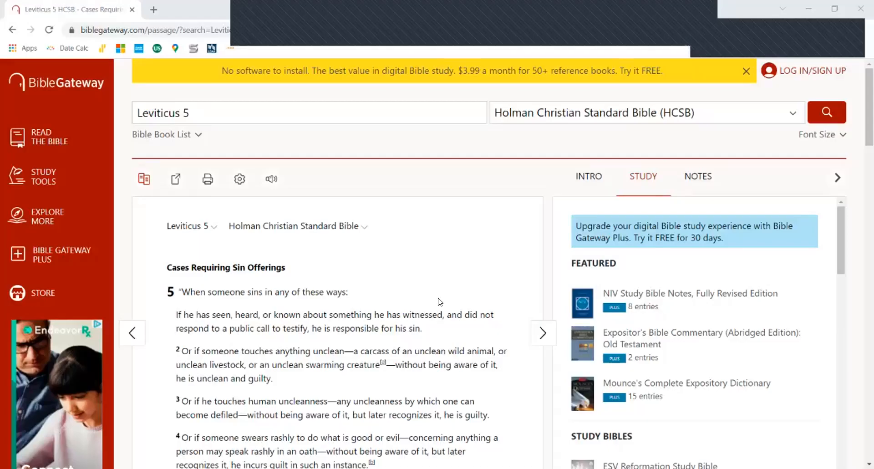
{"action": "mouse_move", "coordinate": [514, 333]}
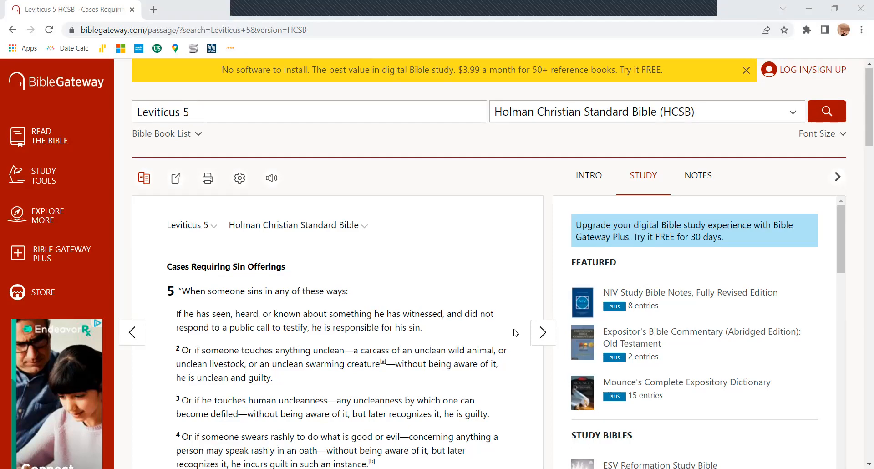
{"action": "scroll", "scroll_direction": "down", "scroll_amount": 3}
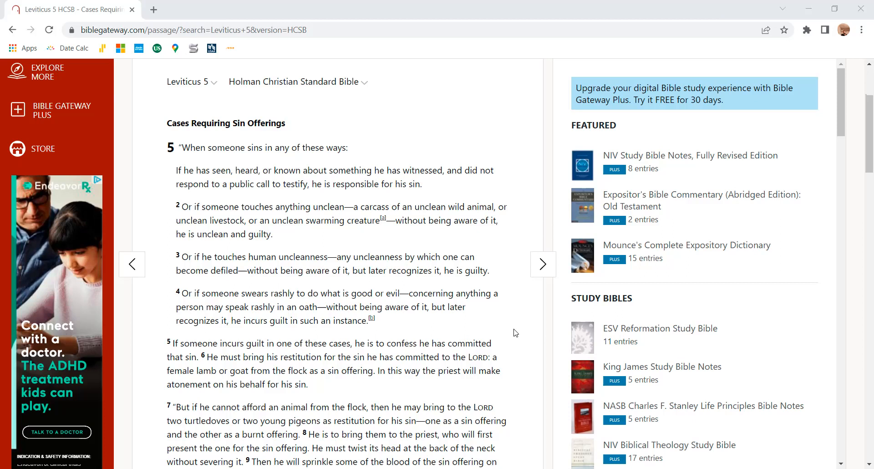
{"action": "scroll", "scroll_direction": "down", "scroll_amount": 3}
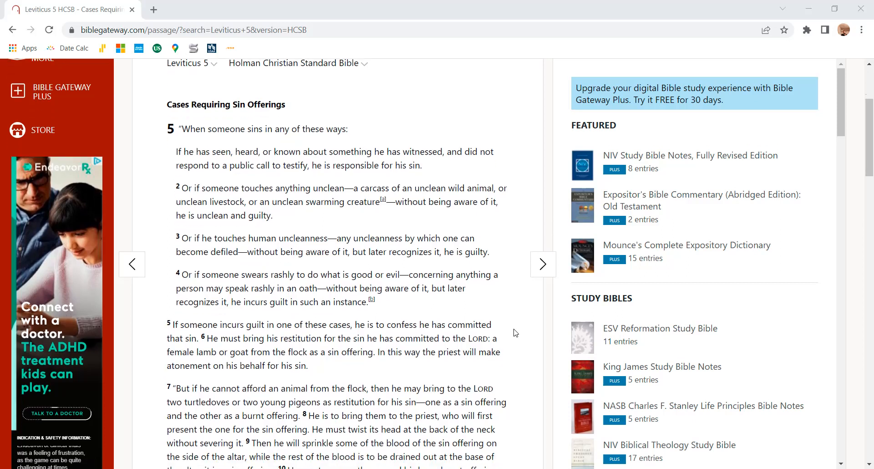
{"action": "scroll", "scroll_direction": "down", "scroll_amount": 3}
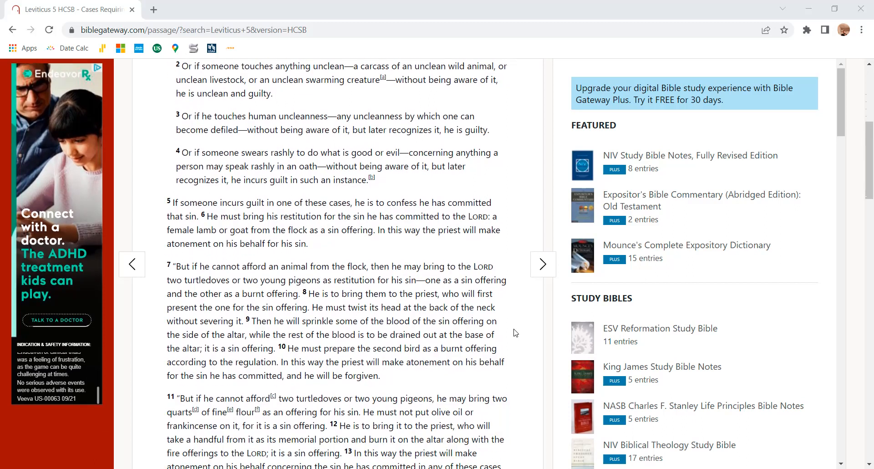
{"action": "scroll", "scroll_direction": "down", "scroll_amount": 3}
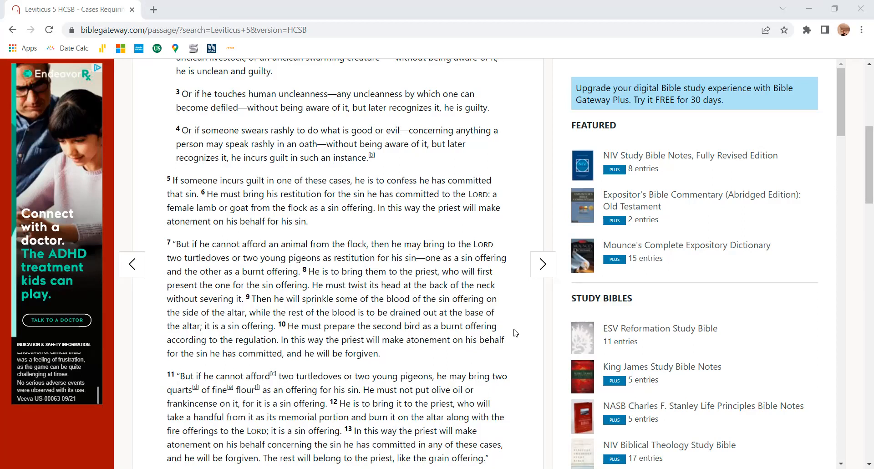
{"action": "scroll", "scroll_direction": "down", "scroll_amount": 3}
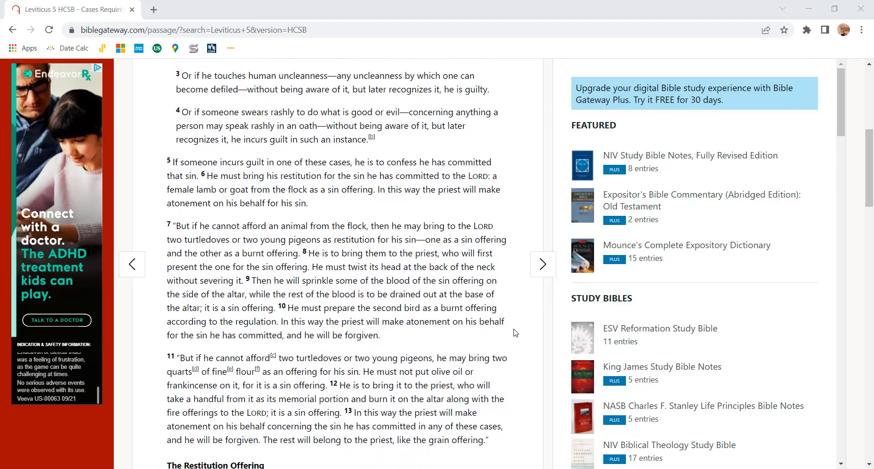
{"action": "scroll", "scroll_direction": "down", "scroll_amount": 3}
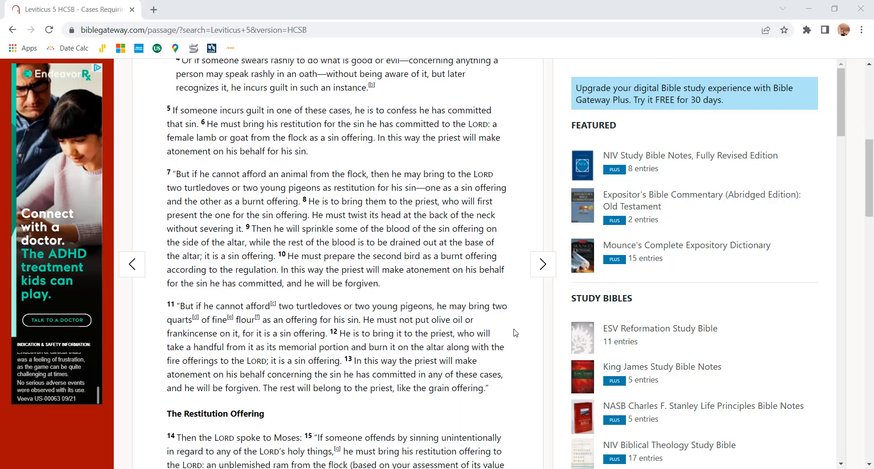
{"action": "scroll", "scroll_direction": "down", "scroll_amount": 3}
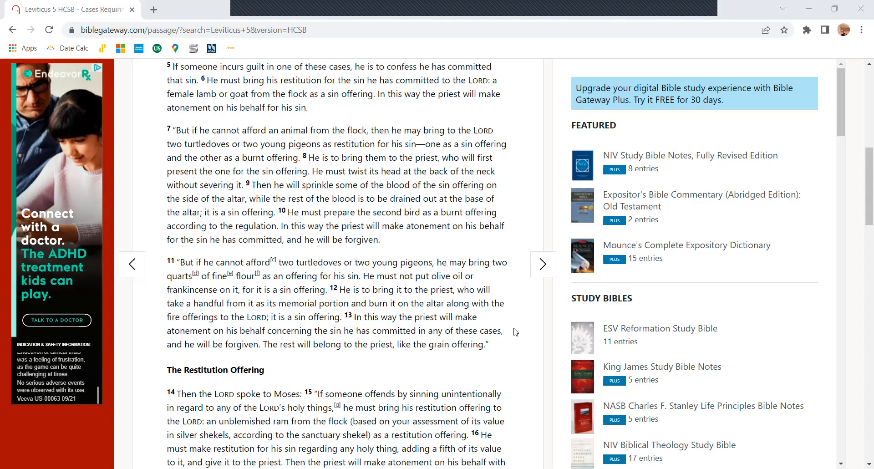
{"action": "scroll", "scroll_direction": "down", "scroll_amount": 3}
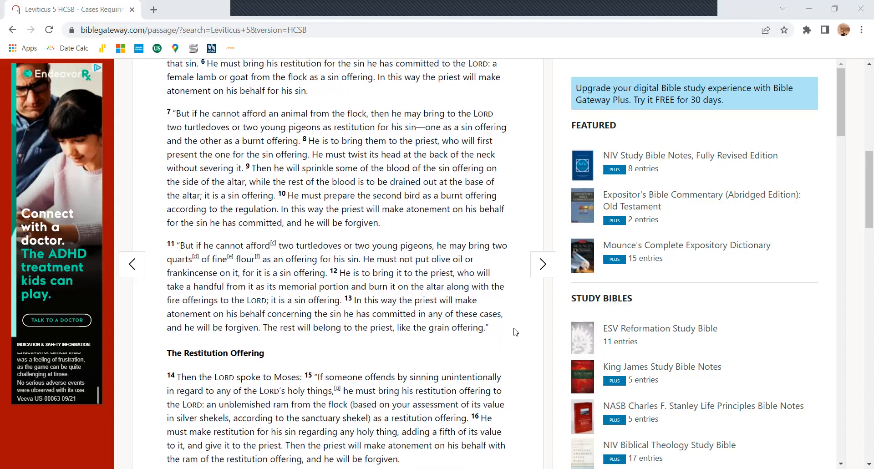
{"action": "scroll", "scroll_direction": "down", "scroll_amount": 3}
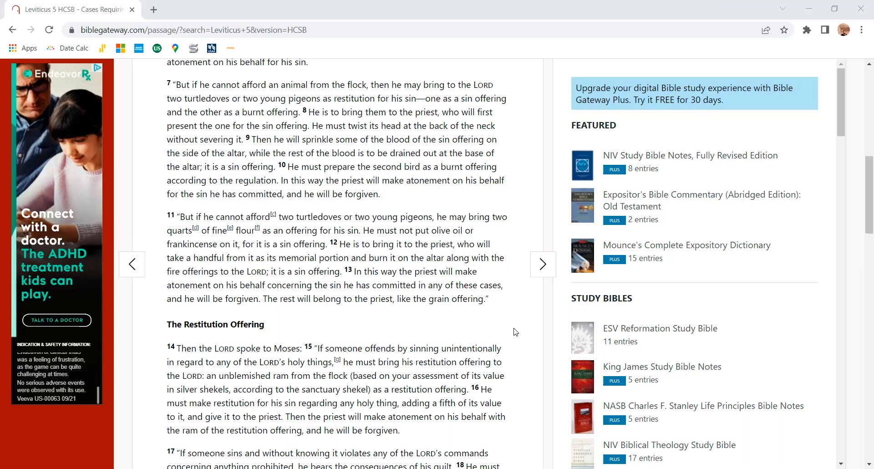
{"action": "scroll", "scroll_direction": "down", "scroll_amount": 3}
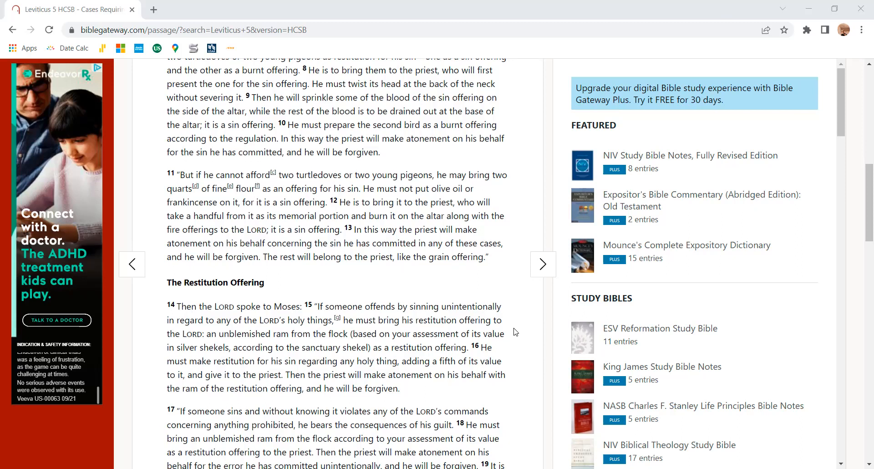
{"action": "scroll", "scroll_direction": "down", "scroll_amount": 3}
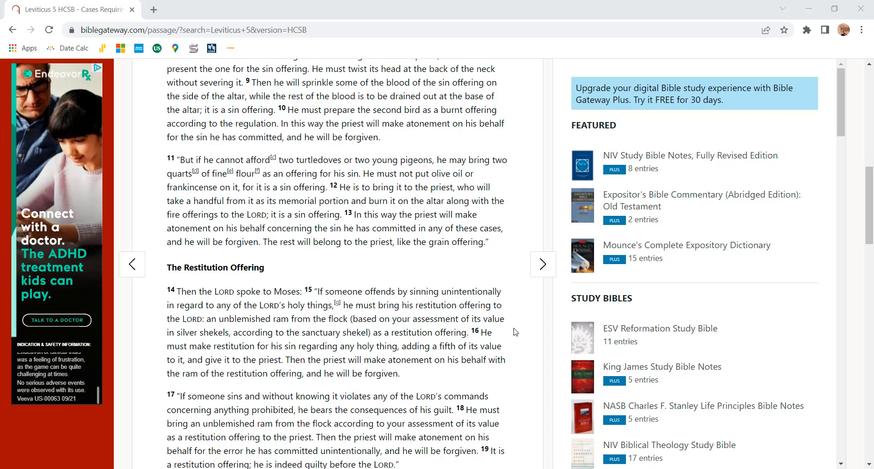
{"action": "scroll", "scroll_direction": "down", "scroll_amount": 3}
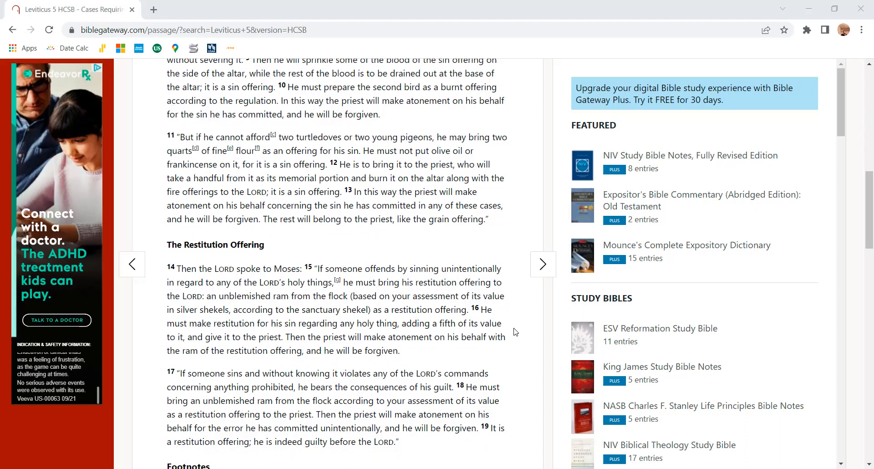
{"action": "scroll", "scroll_direction": "down", "scroll_amount": 3}
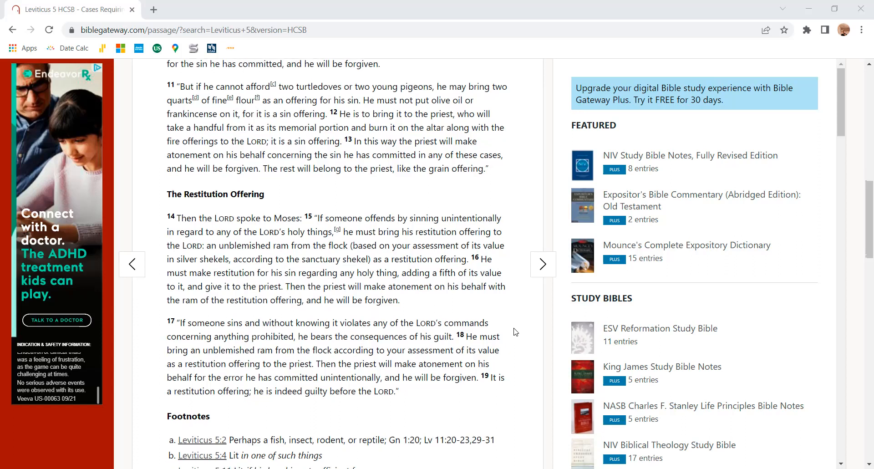
{"action": "scroll", "scroll_direction": "down", "scroll_amount": 3}
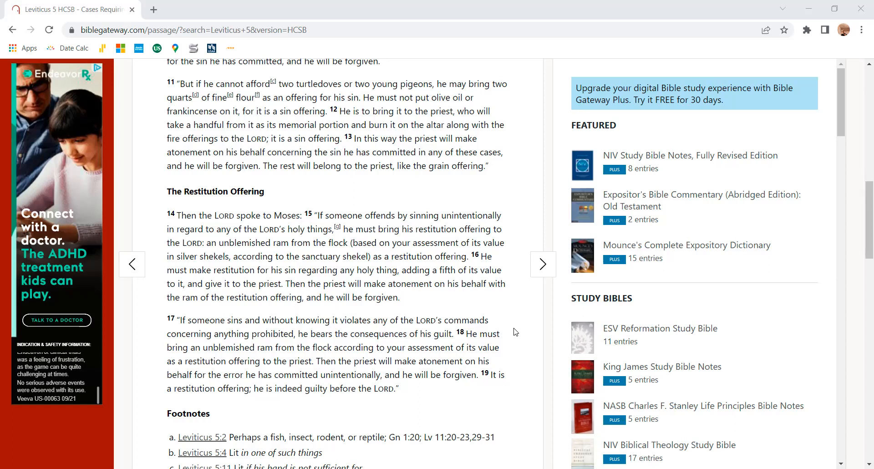
{"action": "scroll", "scroll_direction": "down", "scroll_amount": 3}
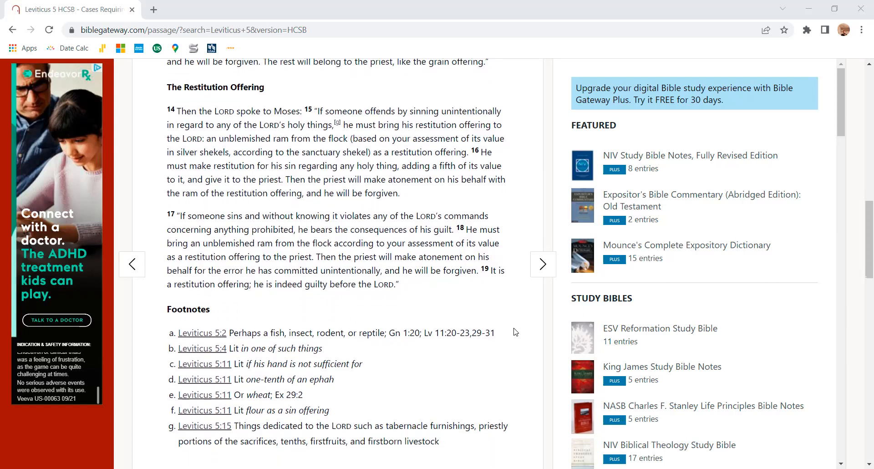
{"action": "scroll", "scroll_direction": "down", "scroll_amount": 3}
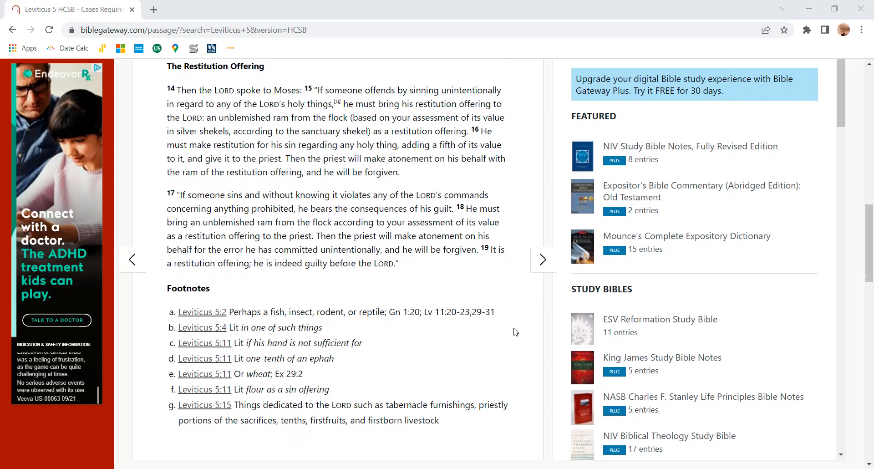
{"action": "scroll", "scroll_direction": "down", "scroll_amount": 3}
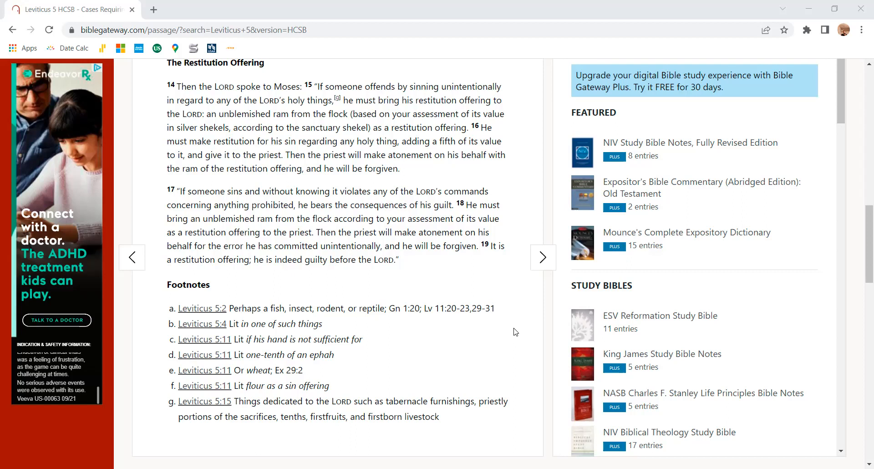
{"action": "scroll", "scroll_direction": "down", "scroll_amount": 3}
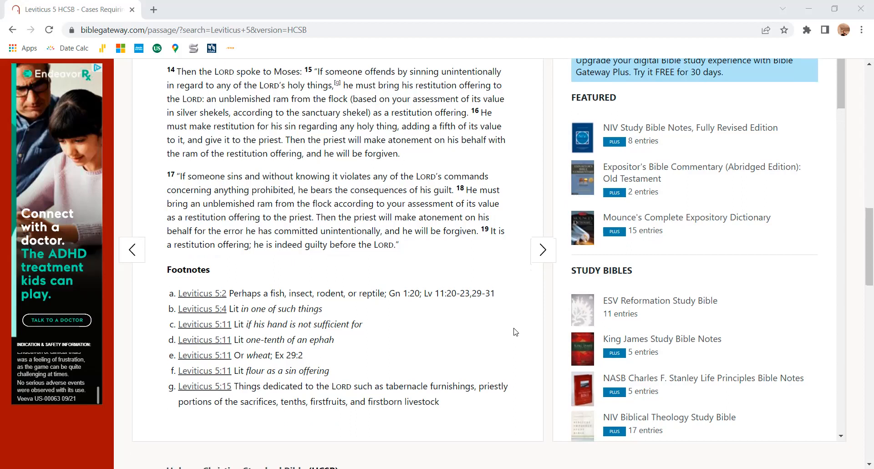
{"action": "scroll", "scroll_direction": "down", "scroll_amount": 3}
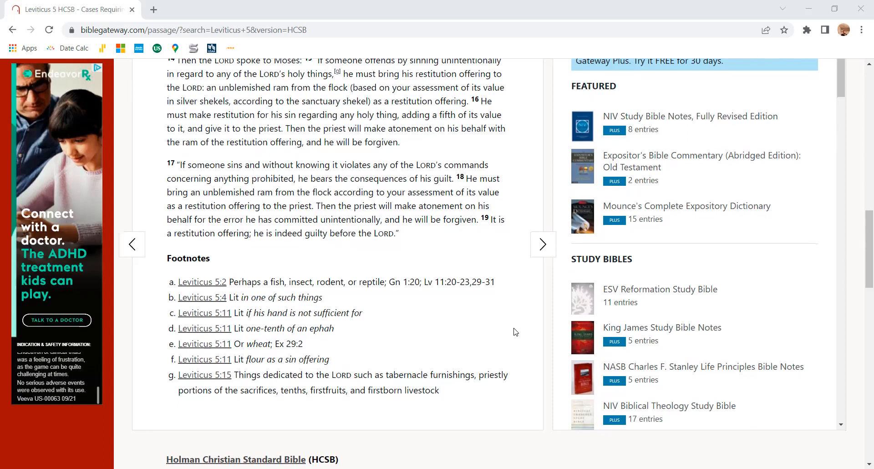
{"action": "scroll", "scroll_direction": "down", "scroll_amount": 3}
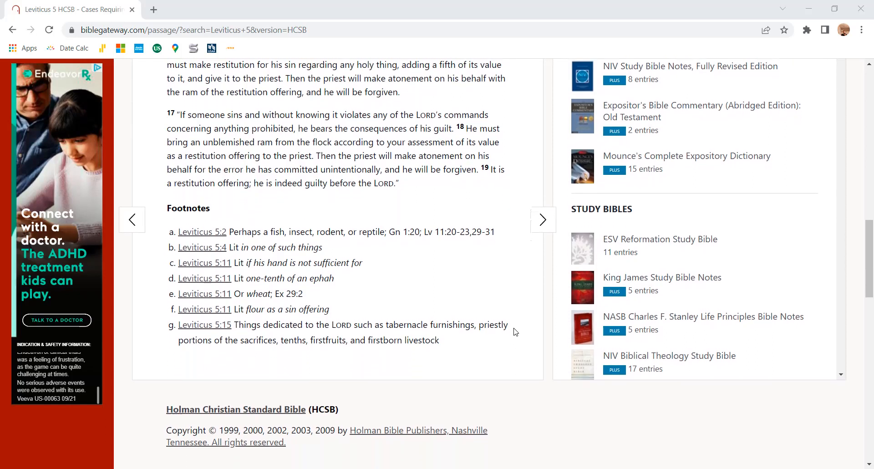
{"action": "scroll", "scroll_direction": "down", "scroll_amount": 3}
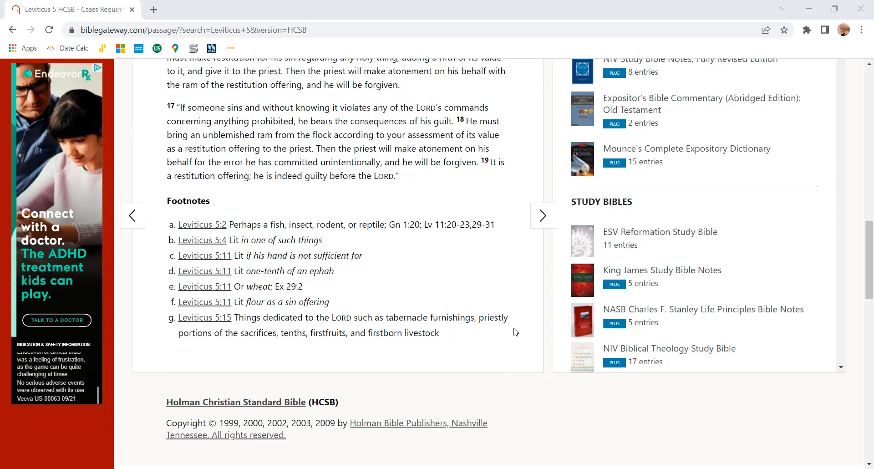
{"action": "scroll", "scroll_direction": "down", "scroll_amount": 3}
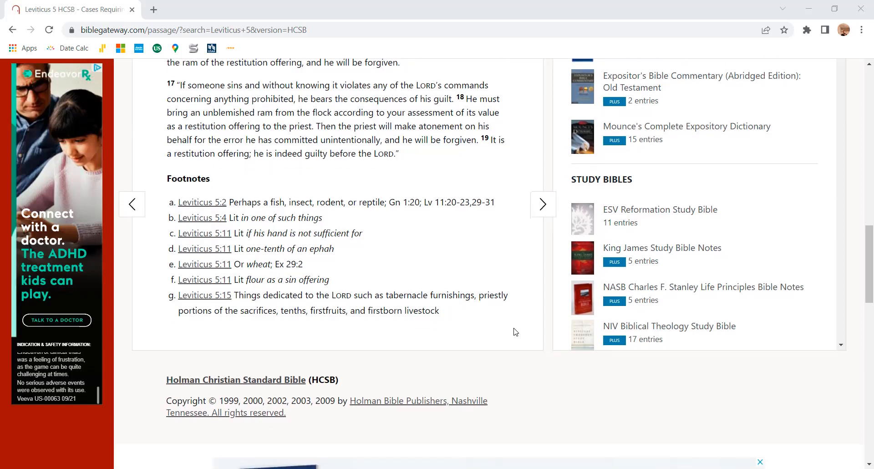
{"action": "scroll", "scroll_direction": "down", "scroll_amount": 3}
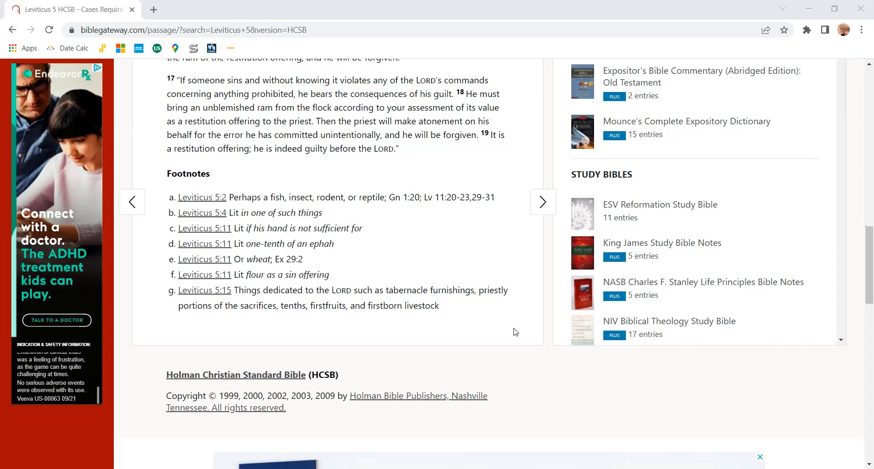
{"action": "scroll", "scroll_direction": "down", "scroll_amount": 3}
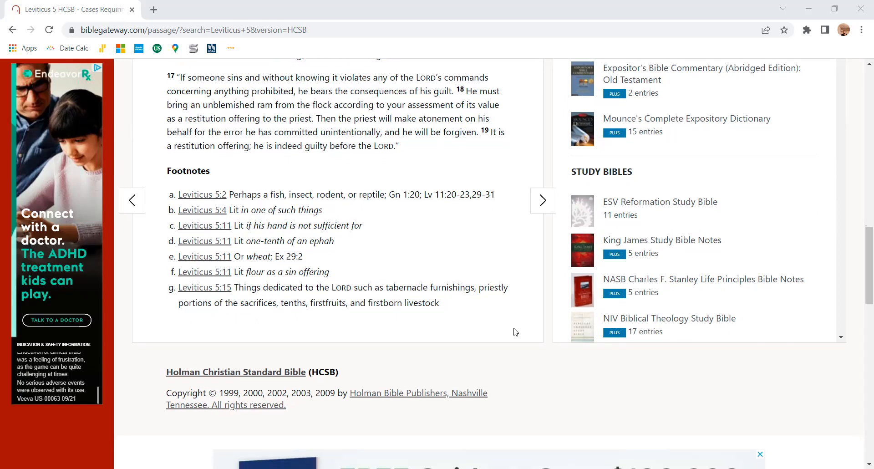
{"action": "scroll", "scroll_direction": "down", "scroll_amount": 3}
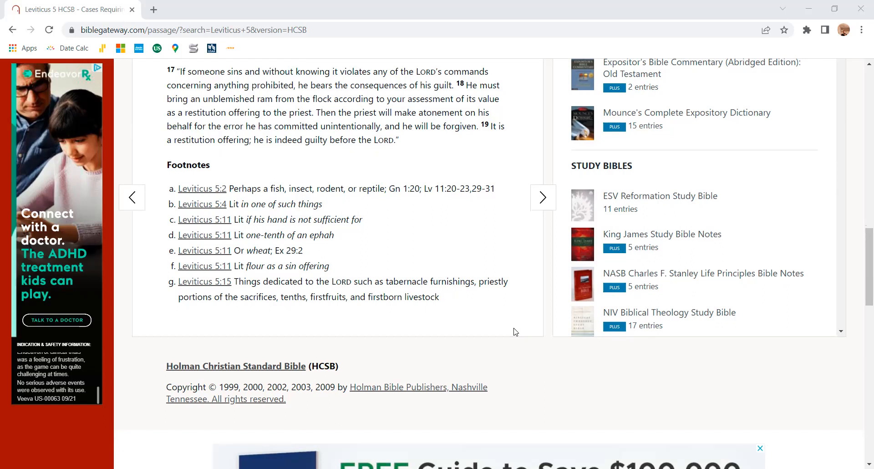
{"action": "scroll", "scroll_direction": "down", "scroll_amount": 3}
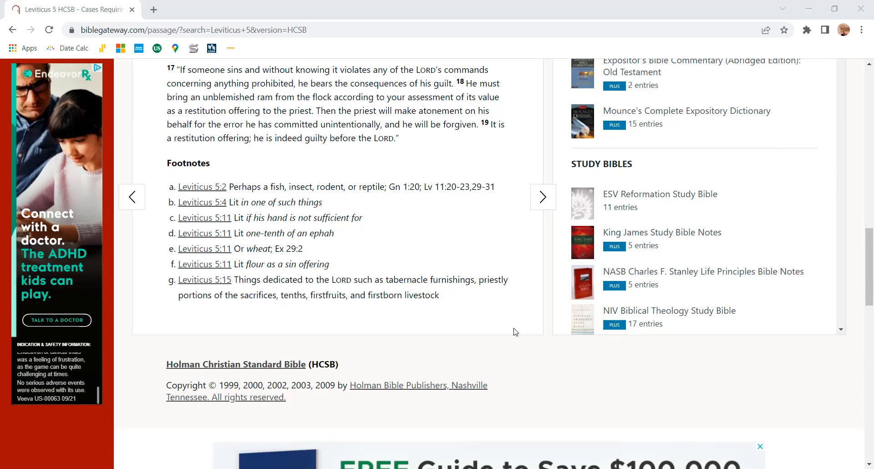